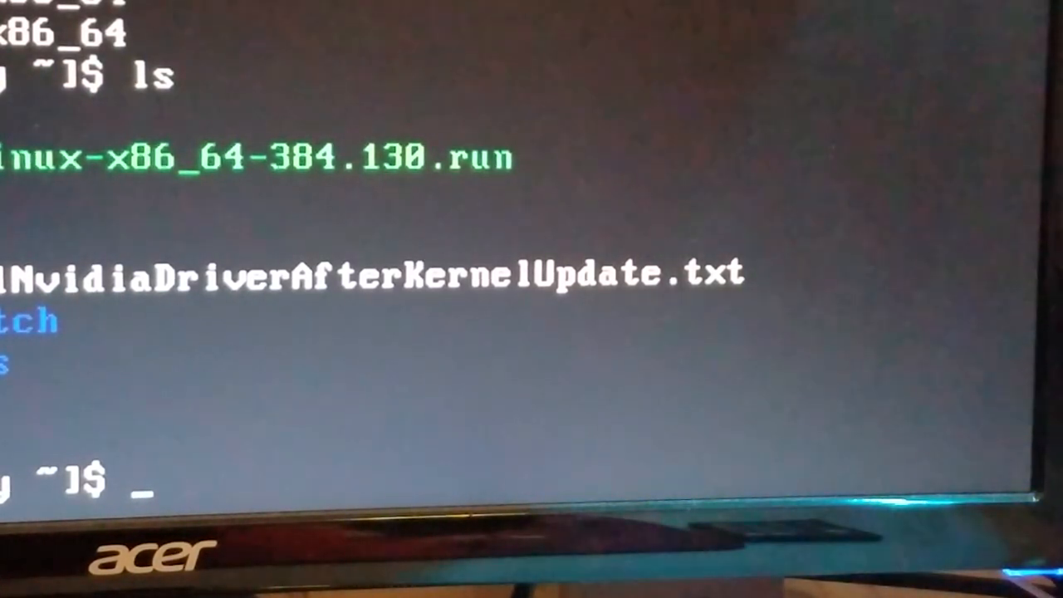
Switch to the root account with su so the shell becomes a root prompt
type("su")
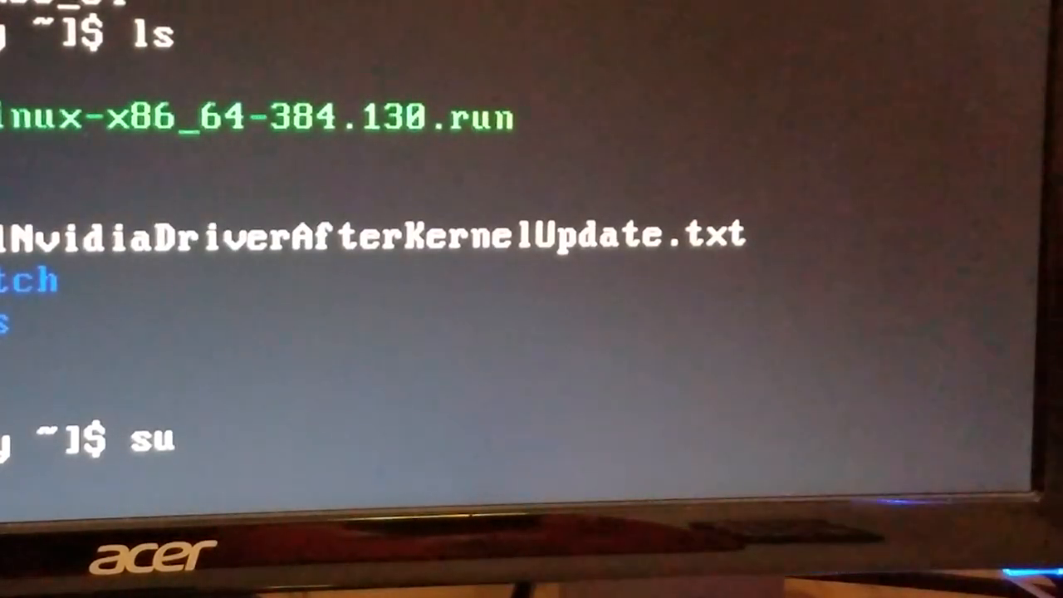
key("Return")
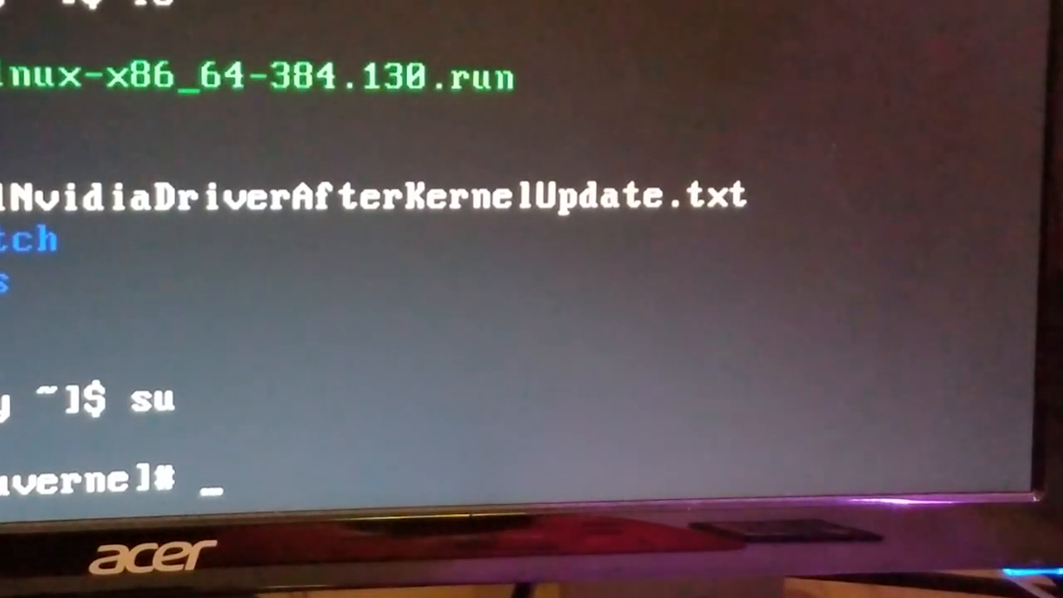
Begin the command 'chmod +x NVIDIA' to make the driver installer executable, not yet run
type("chmod")
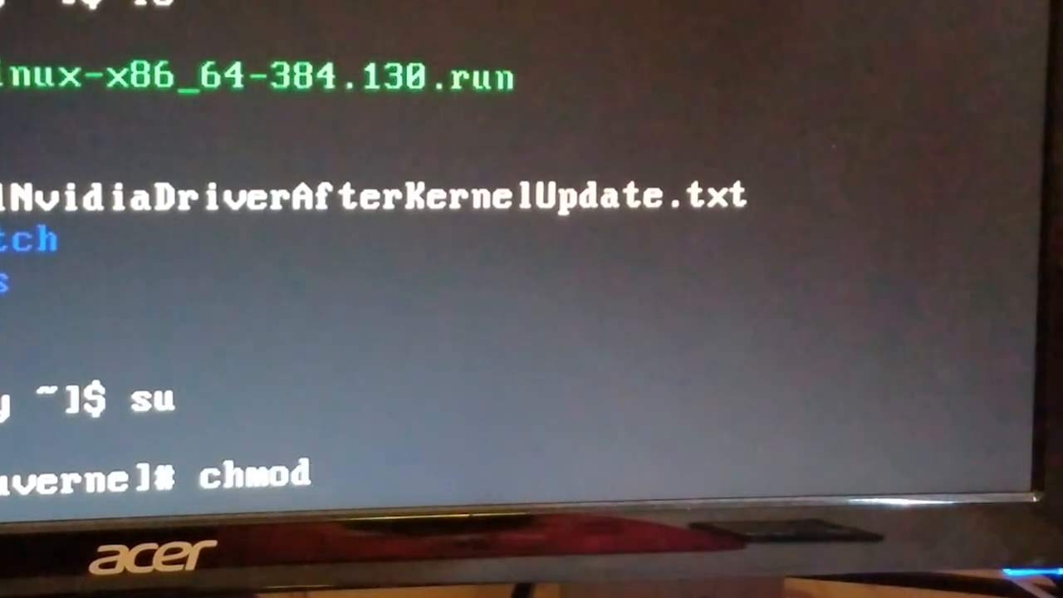
type("\" \"")
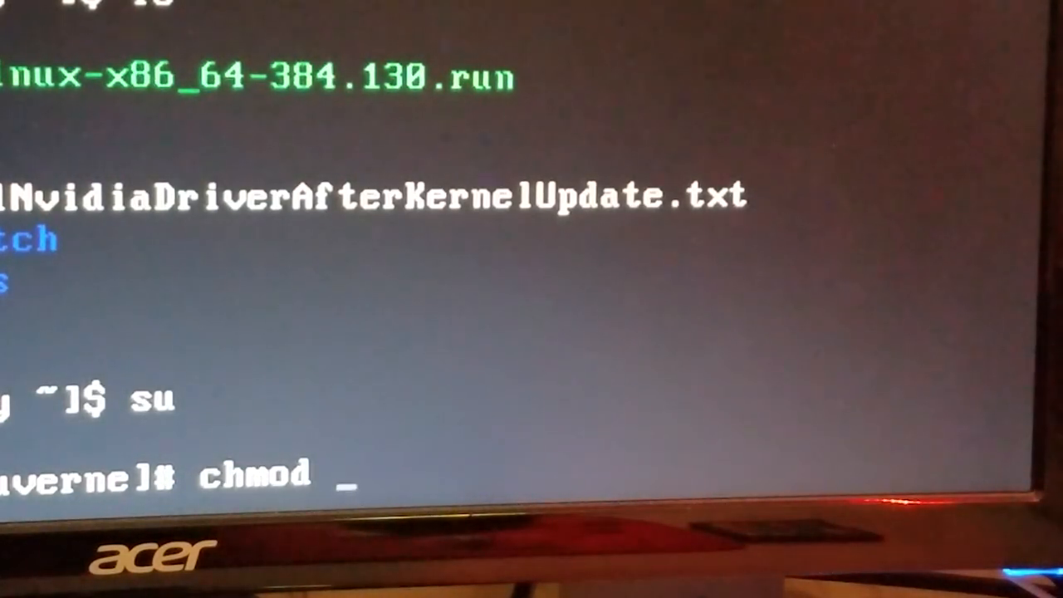
type("+x")
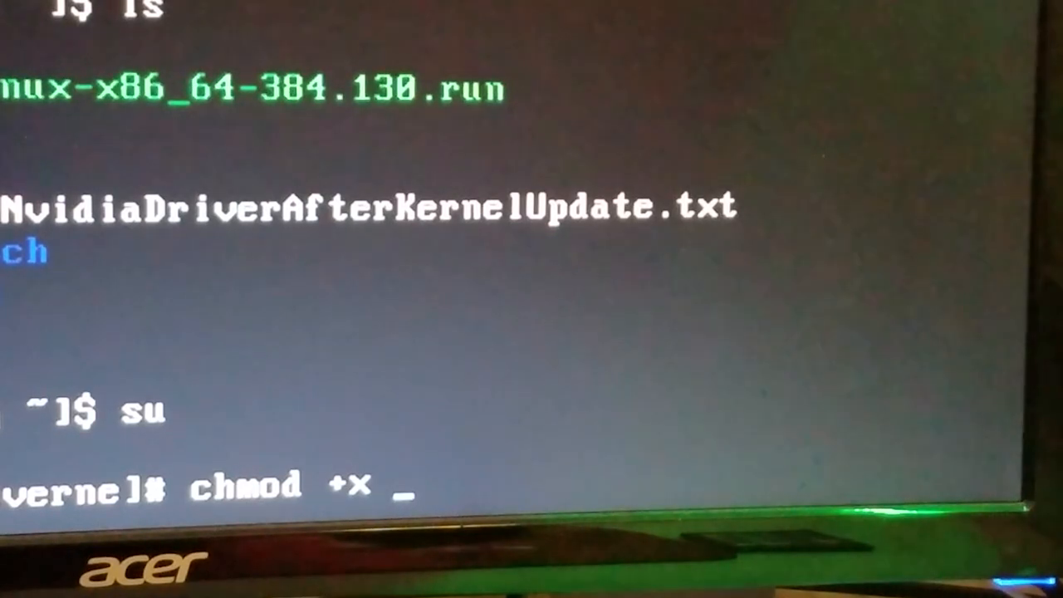
type("NVID")
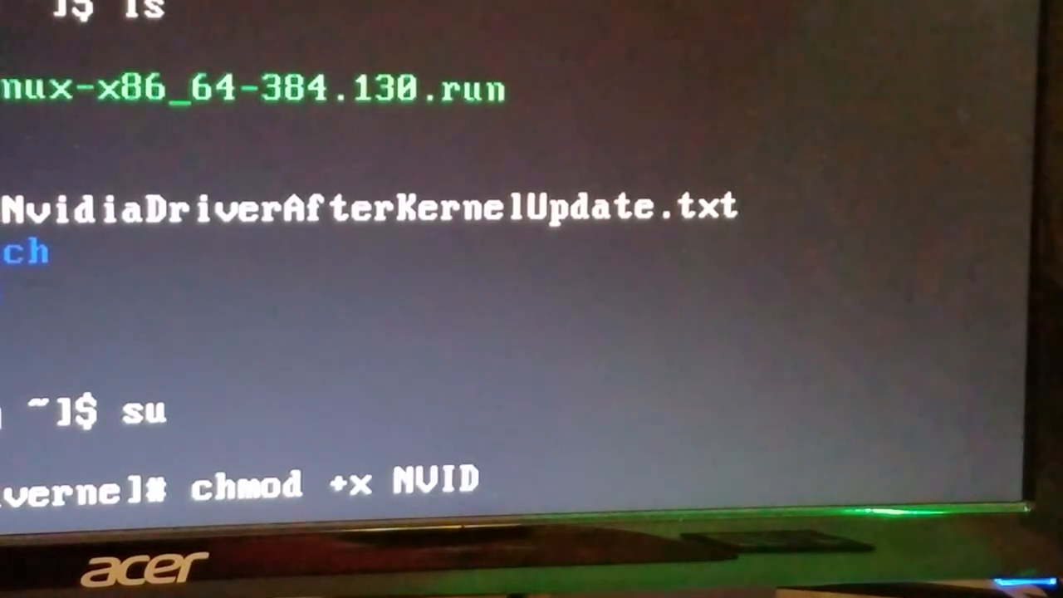
type("I")
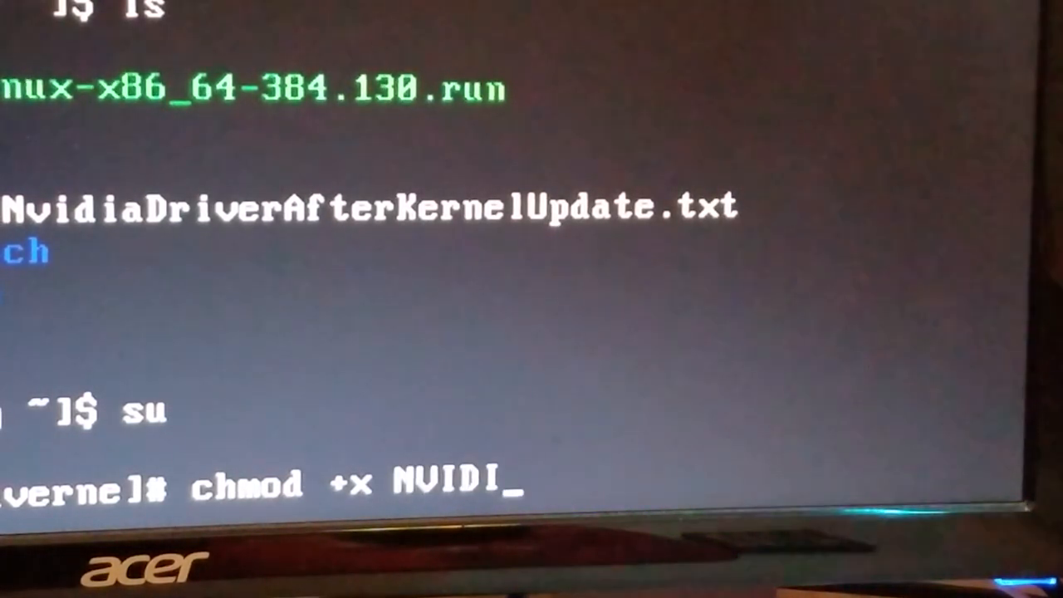
type("A")
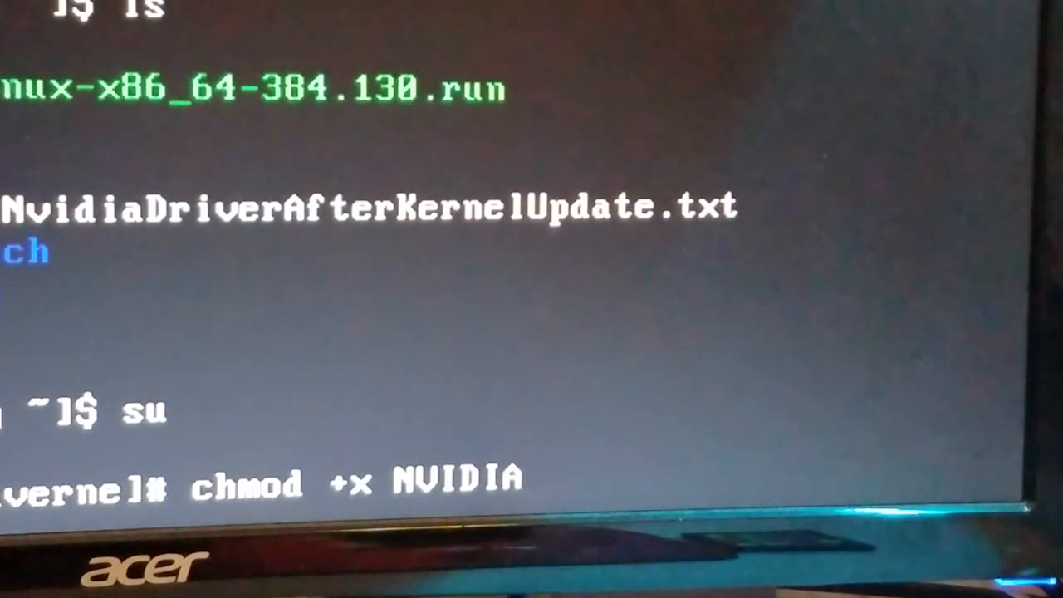